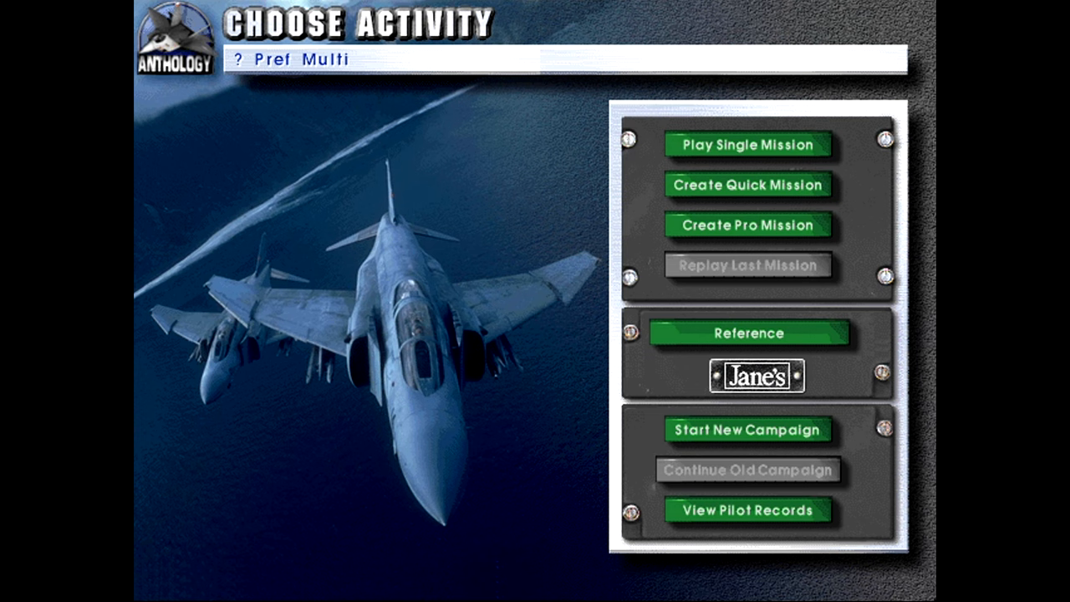
- Choose Reference to open the aircraft library on the Su-35 description
{"action": "left_click", "coordinate": [748, 334]}
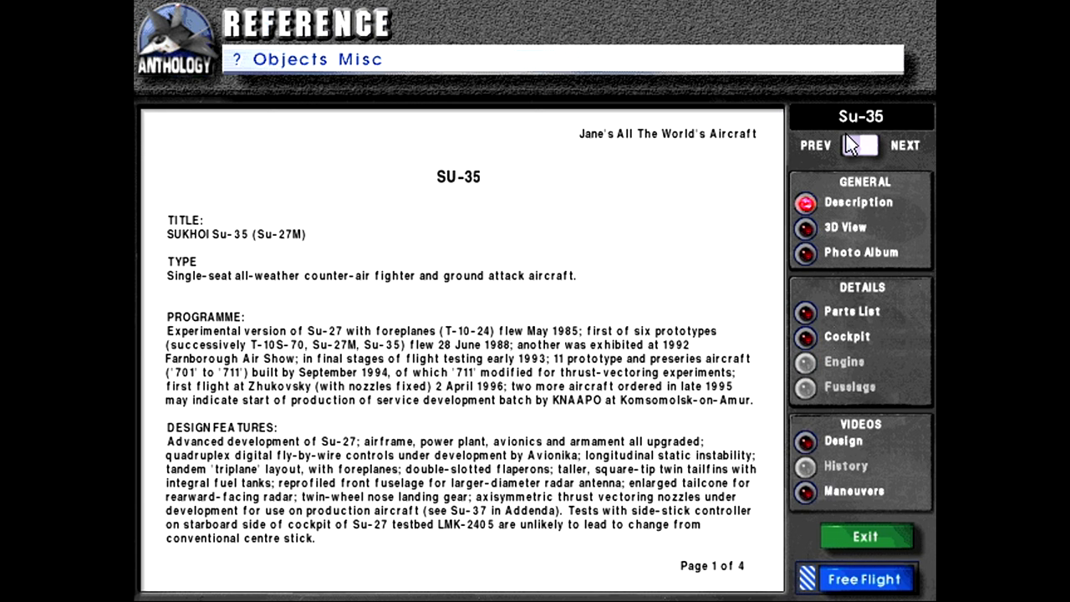
- Advance the reference entry from Su-35 to the Su-33 'Flanker-D', page 1 of 3
{"action": "left_click", "coordinate": [909, 146]}
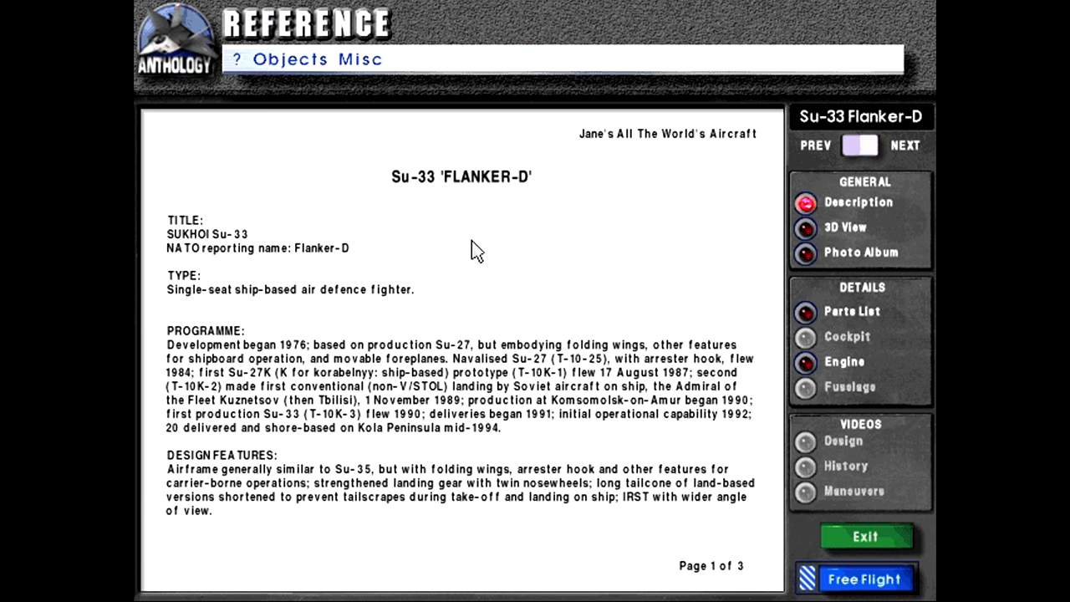
{"action": "mouse_move", "coordinate": [211, 316]}
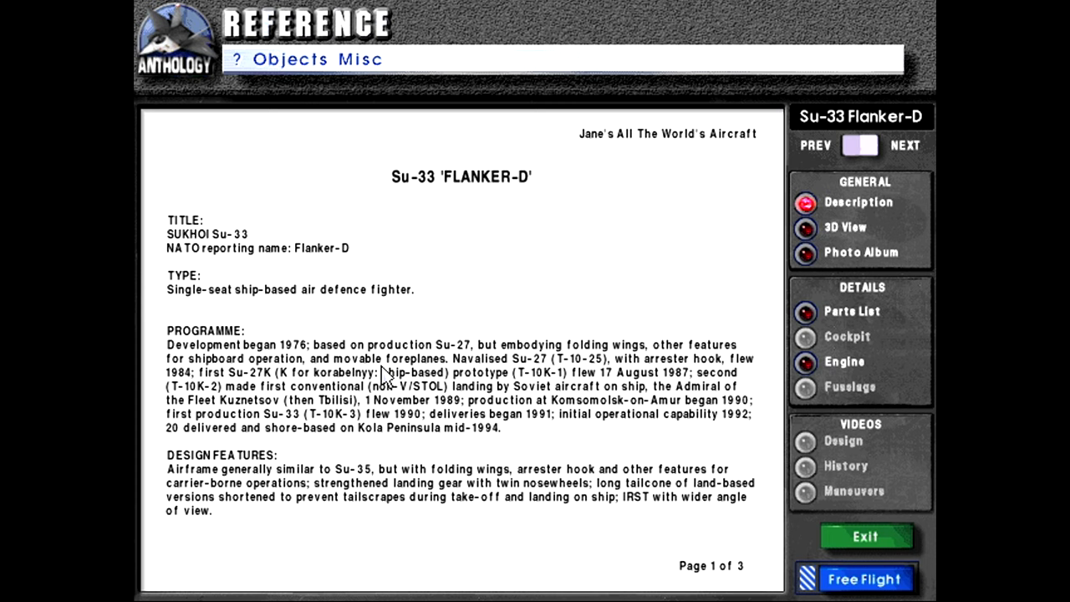
{"action": "mouse_move", "coordinate": [242, 378]}
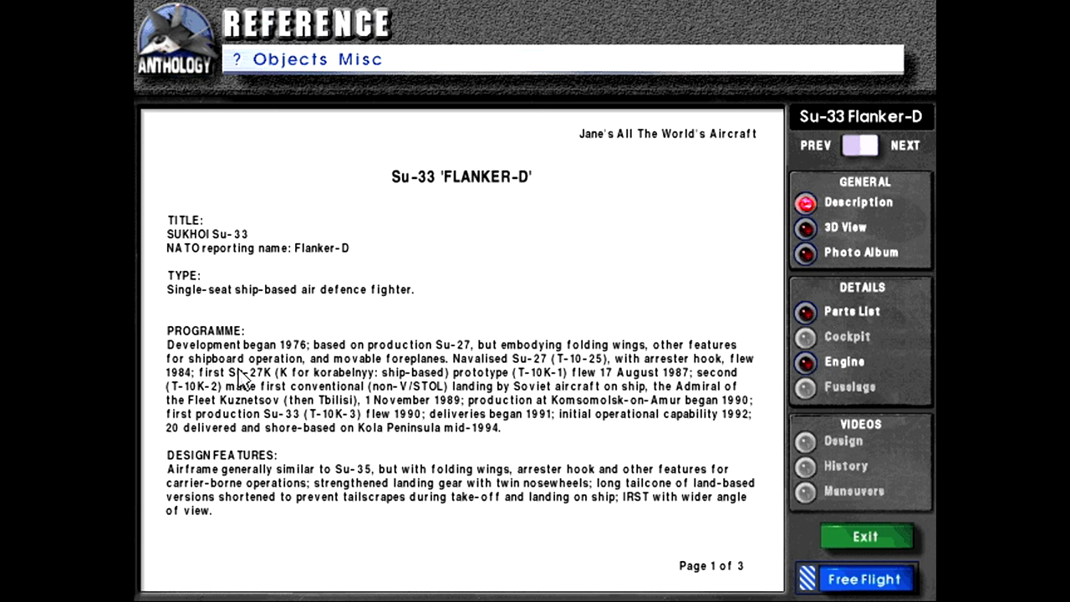
{"action": "mouse_move", "coordinate": [593, 380]}
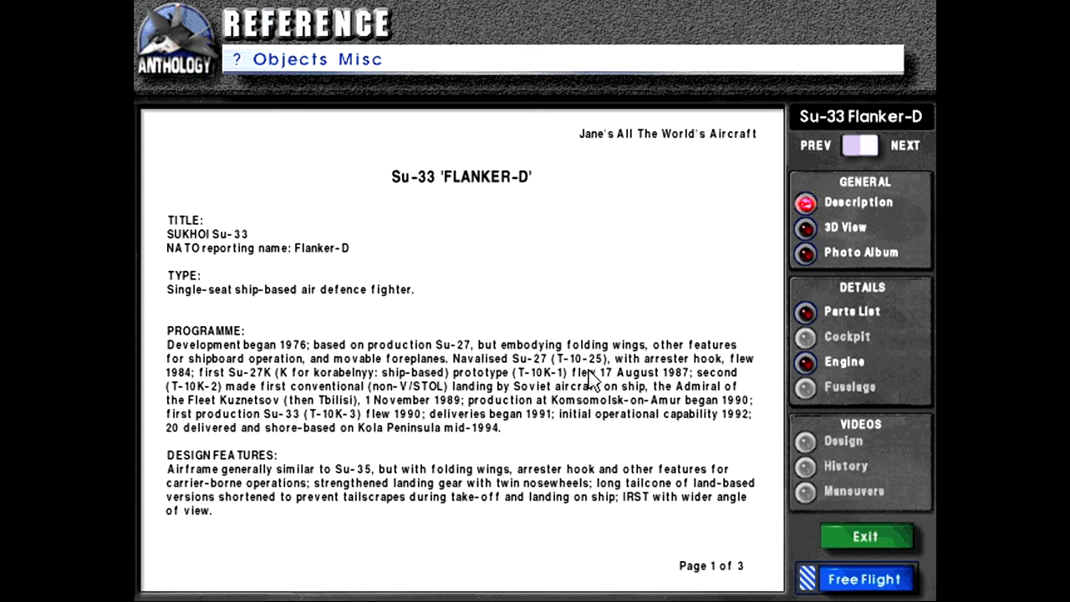
{"action": "mouse_move", "coordinate": [217, 409]}
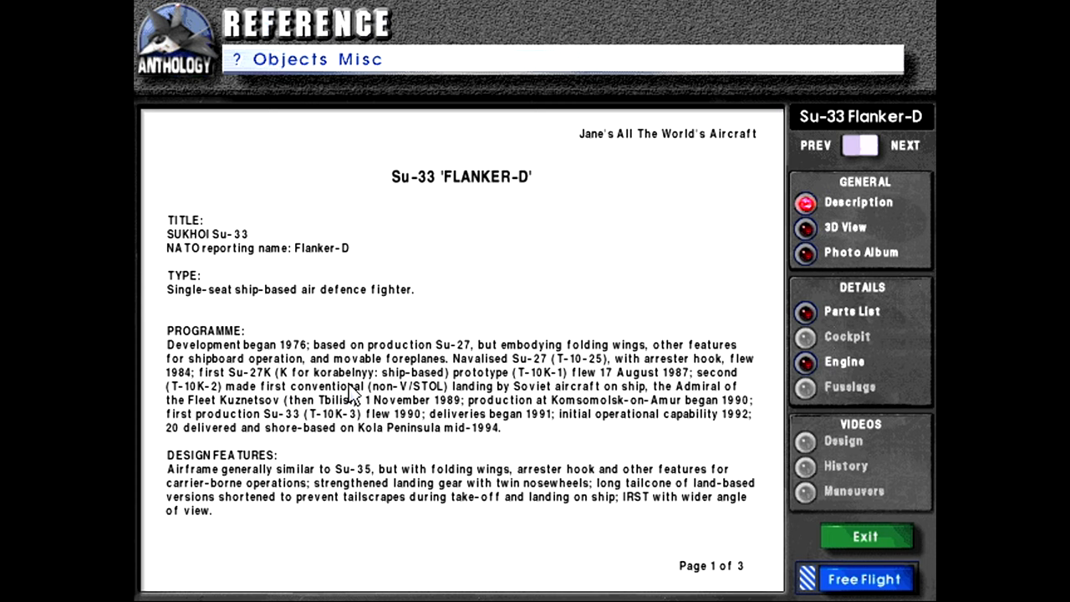
{"action": "mouse_move", "coordinate": [541, 390]}
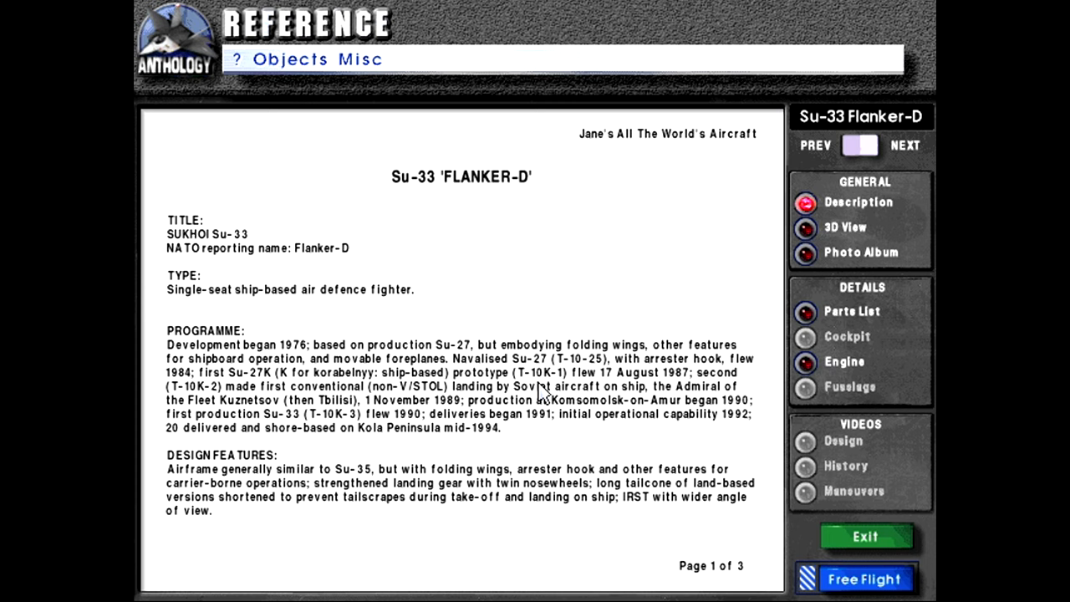
{"action": "mouse_move", "coordinate": [189, 418]}
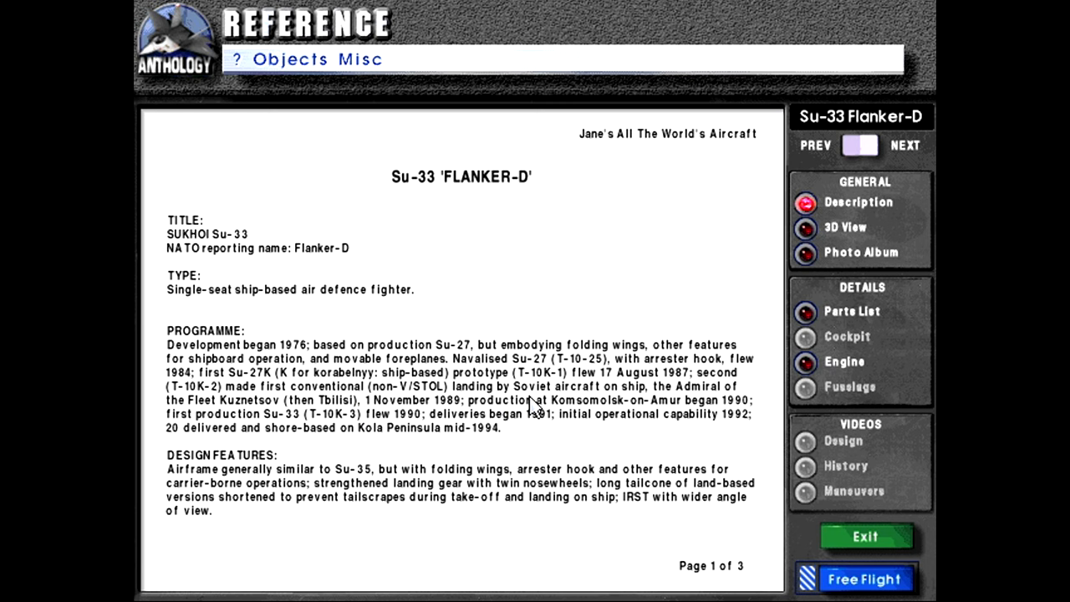
{"action": "mouse_move", "coordinate": [372, 418]}
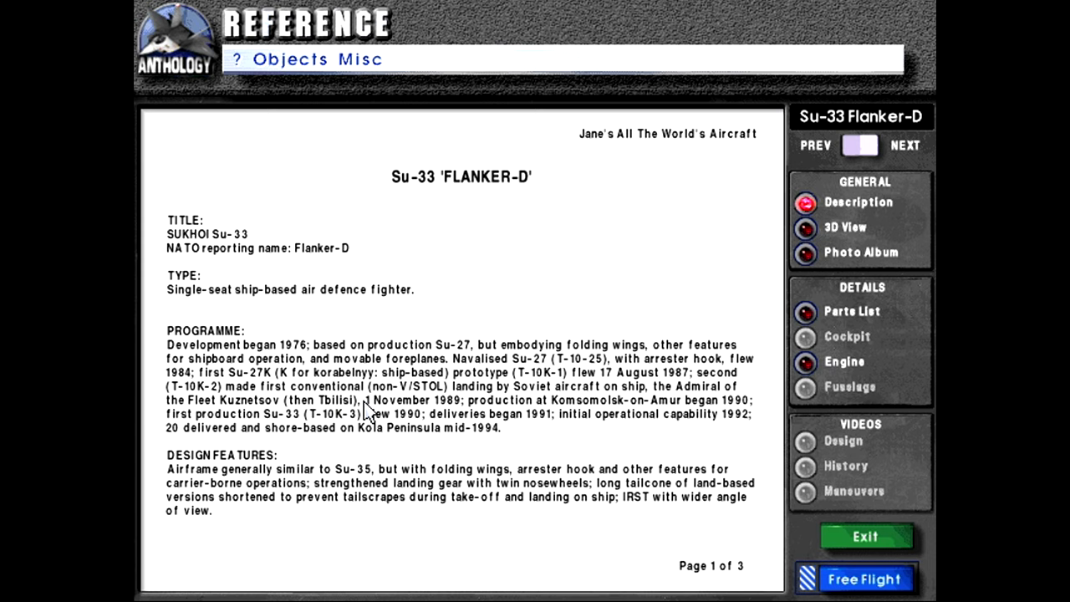
{"action": "mouse_move", "coordinate": [393, 446]}
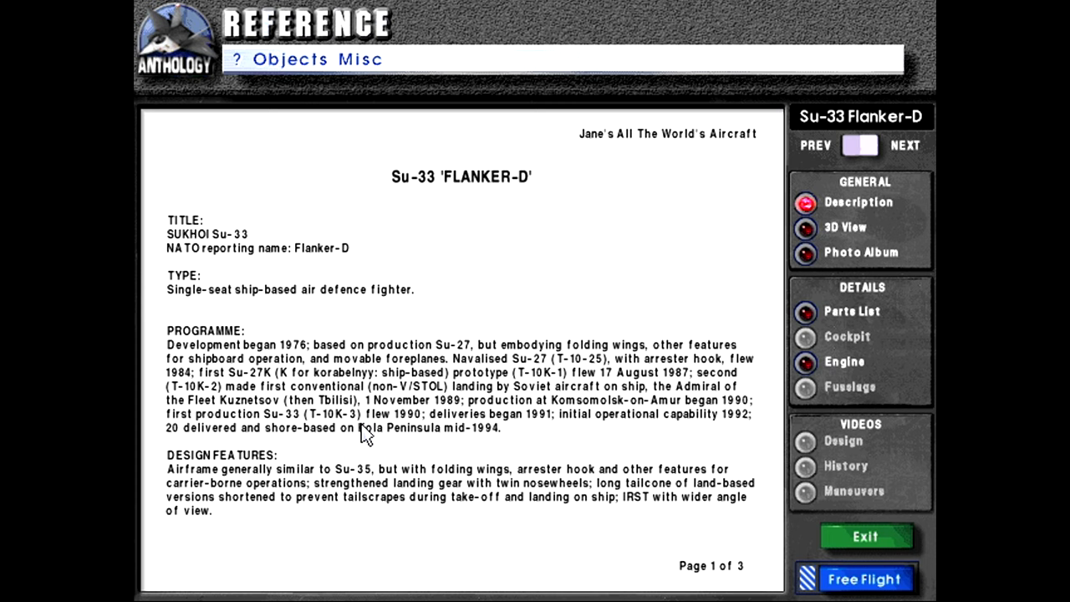
{"action": "mouse_move", "coordinate": [667, 448]}
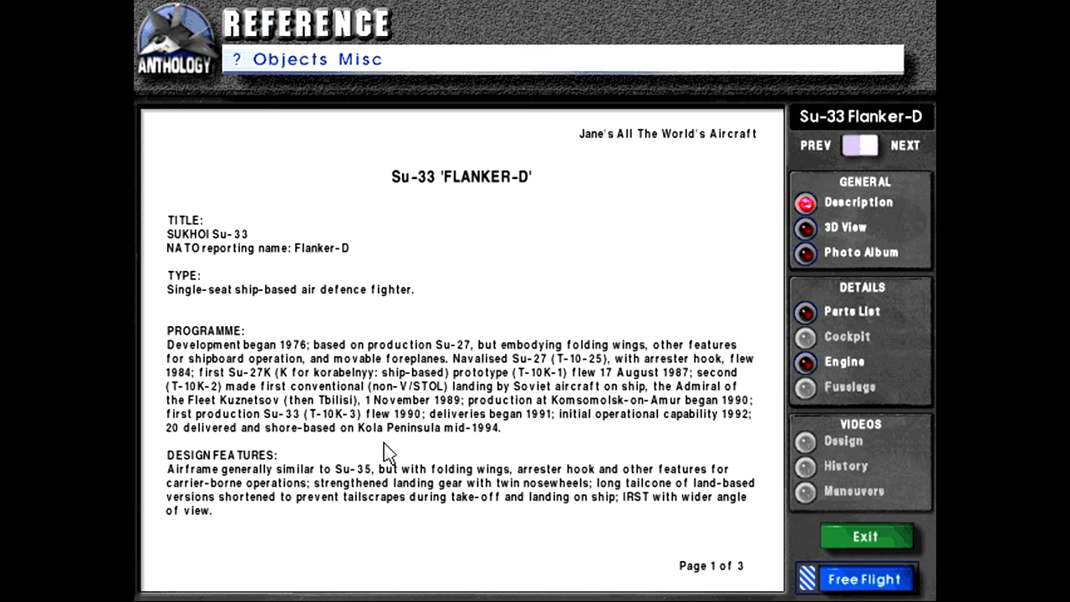
{"action": "mouse_move", "coordinate": [220, 496]}
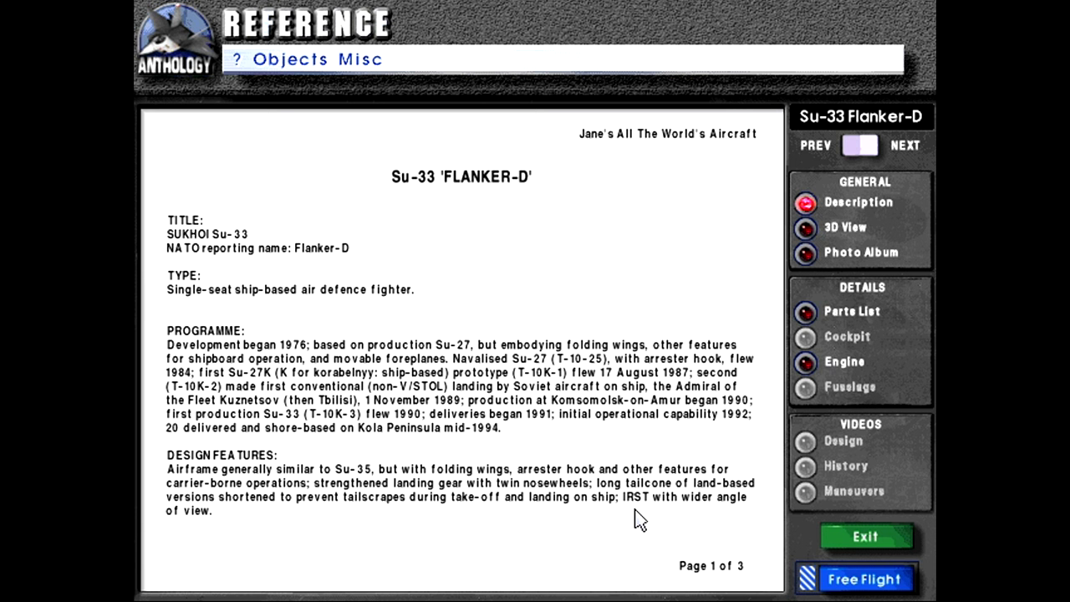
{"action": "left_click", "coordinate": [903, 146]}
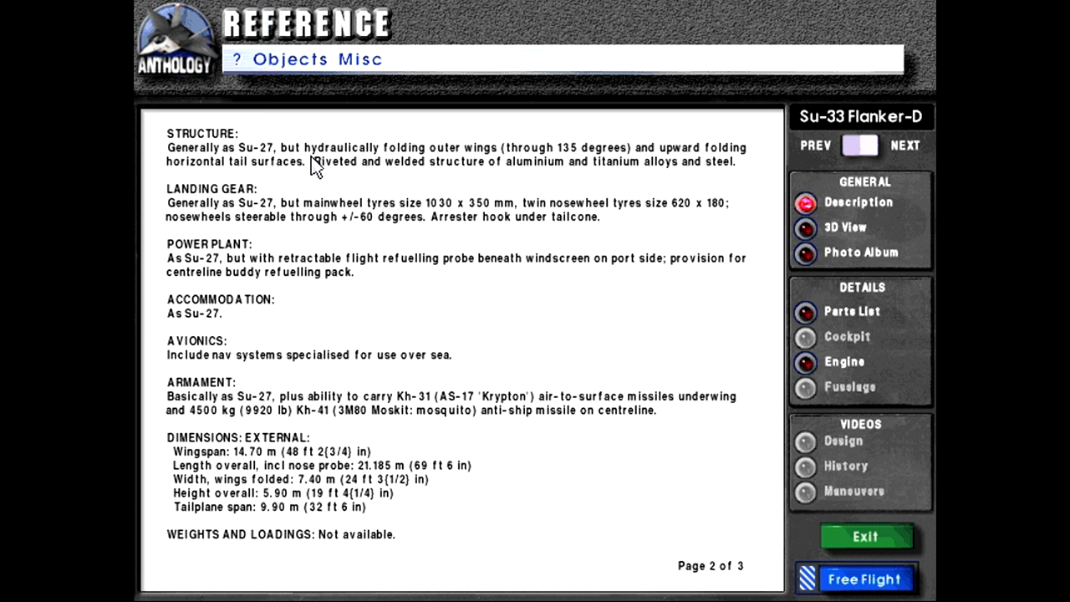
{"action": "mouse_move", "coordinate": [675, 178]}
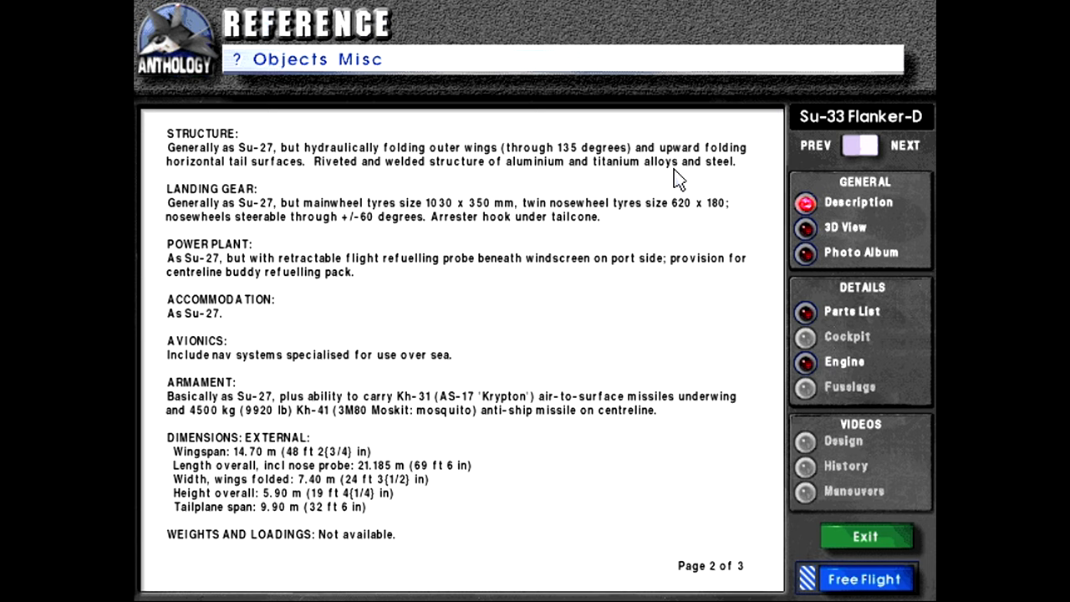
{"action": "mouse_move", "coordinate": [535, 190]}
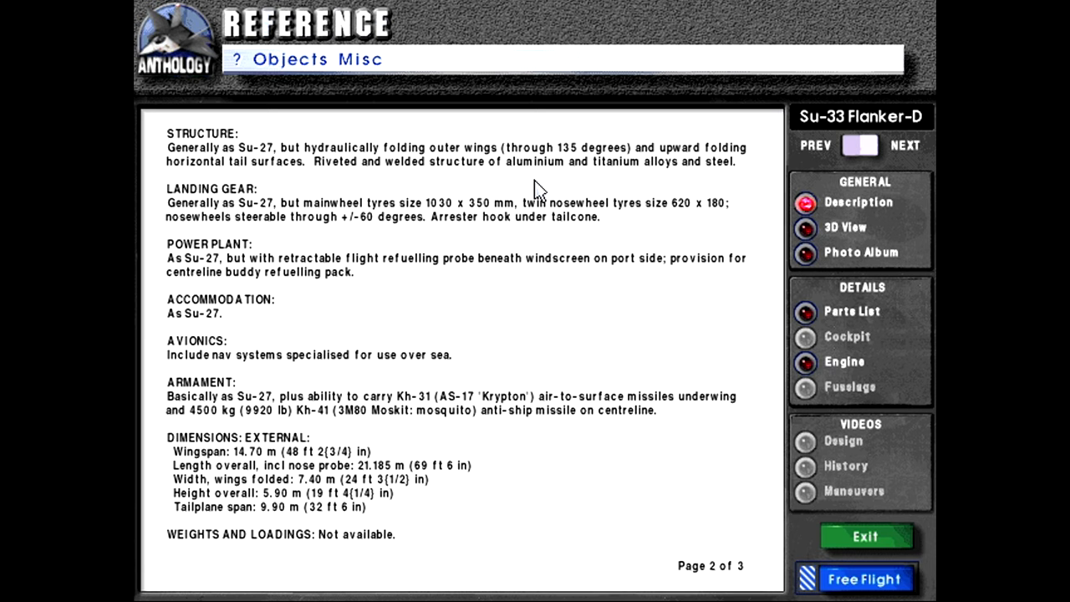
{"action": "mouse_move", "coordinate": [280, 219]}
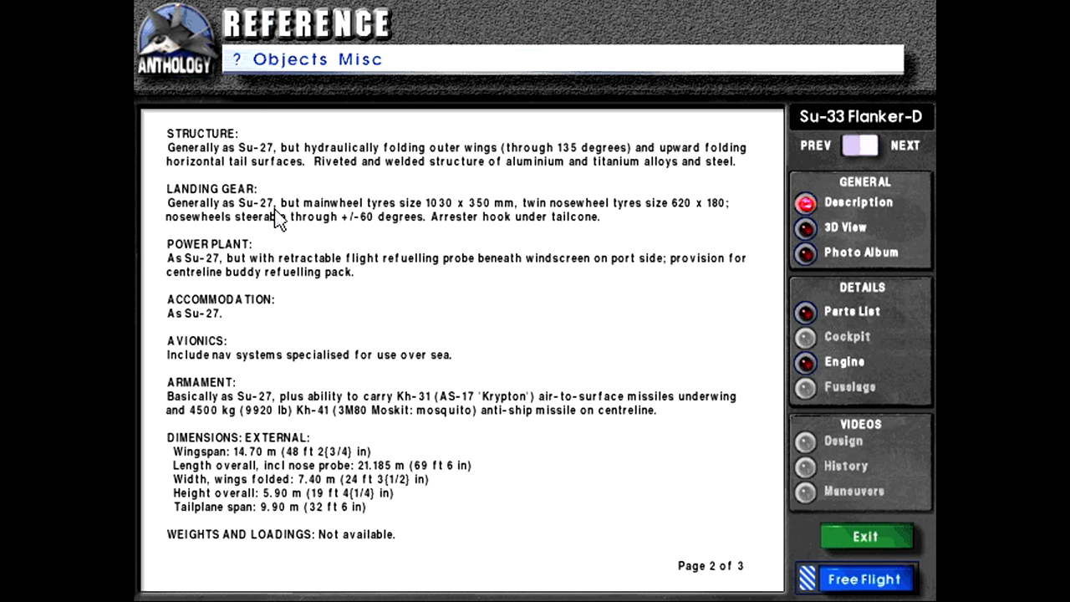
{"action": "mouse_move", "coordinate": [476, 223]}
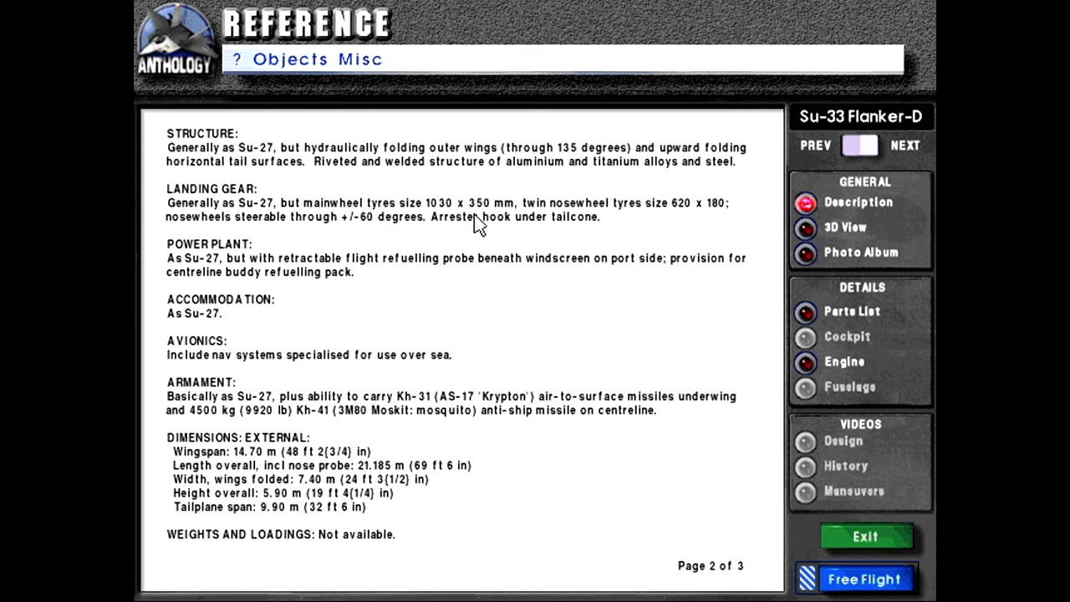
{"action": "mouse_move", "coordinate": [674, 232]}
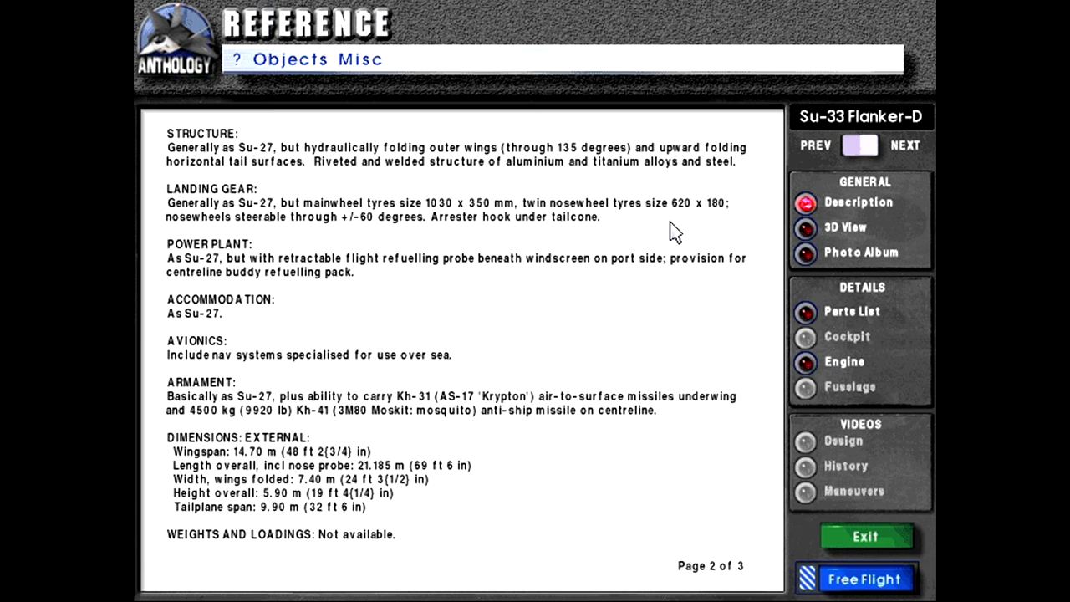
{"action": "mouse_move", "coordinate": [538, 237]}
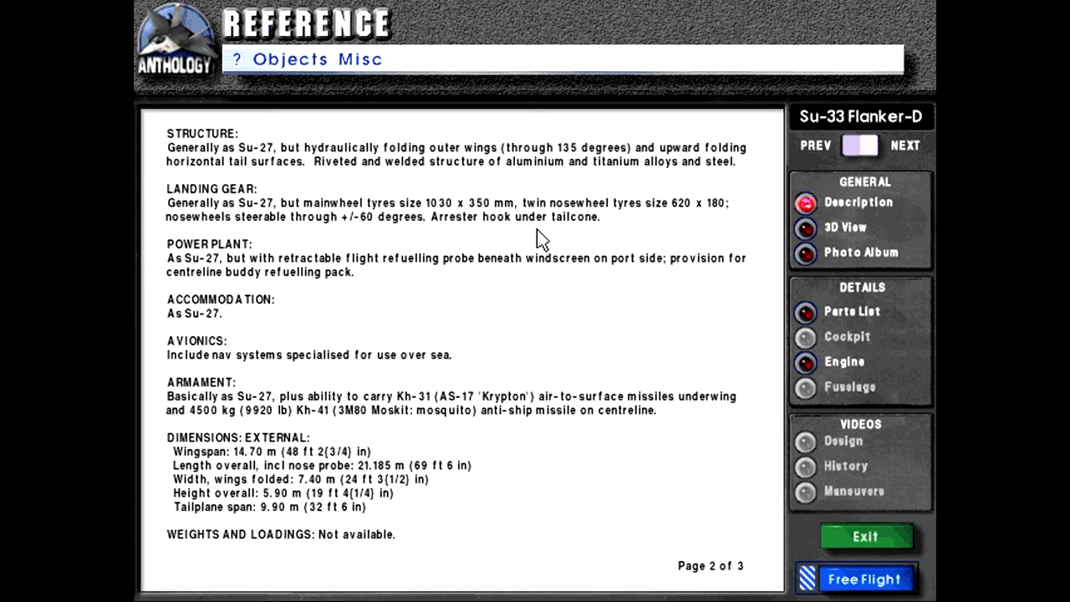
{"action": "mouse_move", "coordinate": [407, 287]}
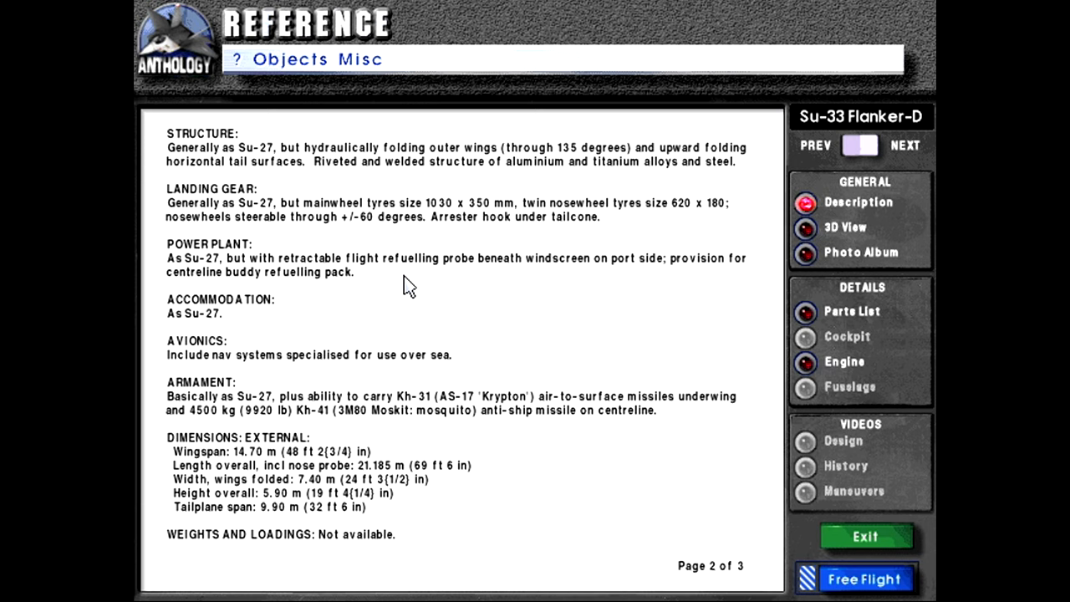
{"action": "mouse_move", "coordinate": [260, 288]}
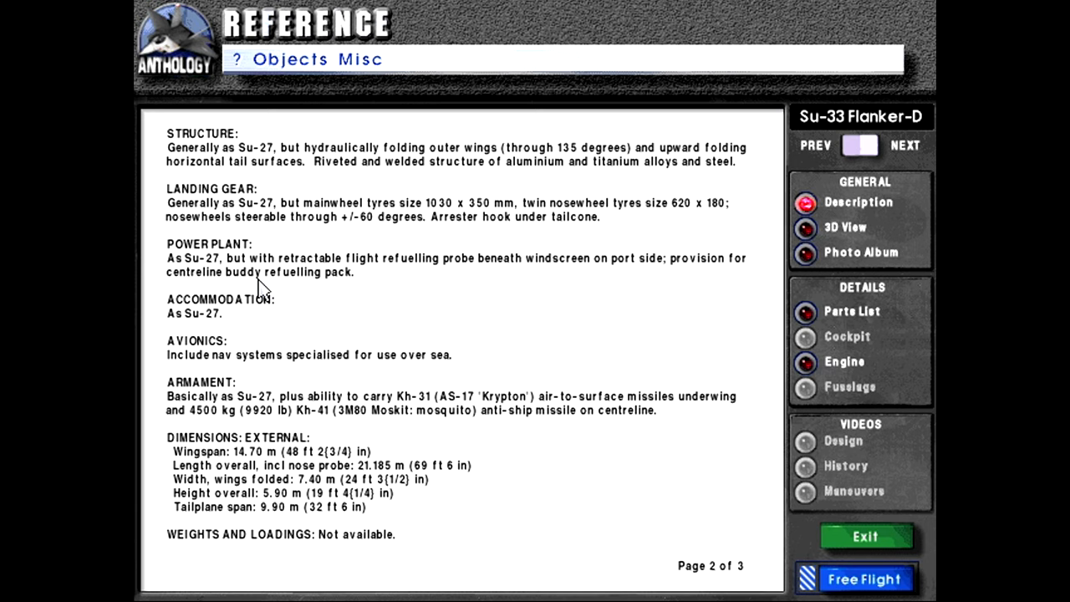
{"action": "mouse_move", "coordinate": [184, 389]}
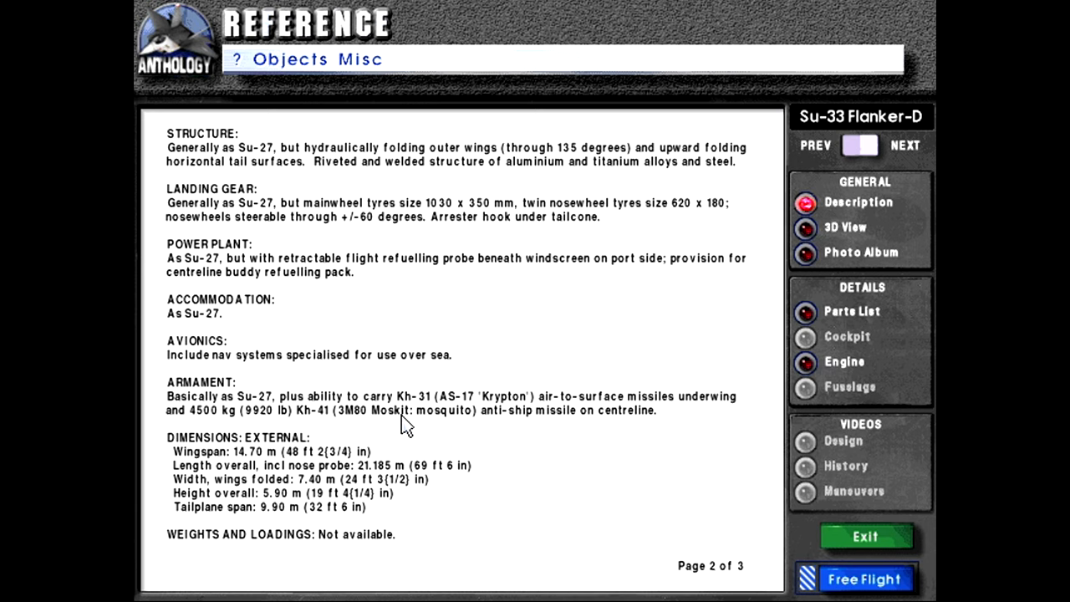
{"action": "mouse_move", "coordinate": [687, 421]}
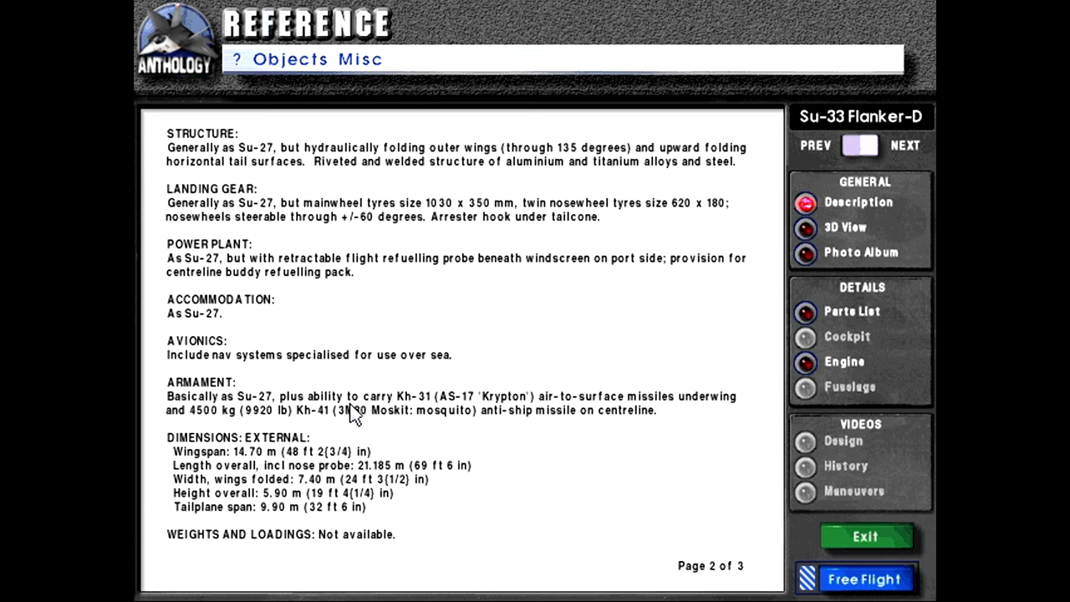
{"action": "mouse_move", "coordinate": [420, 433]}
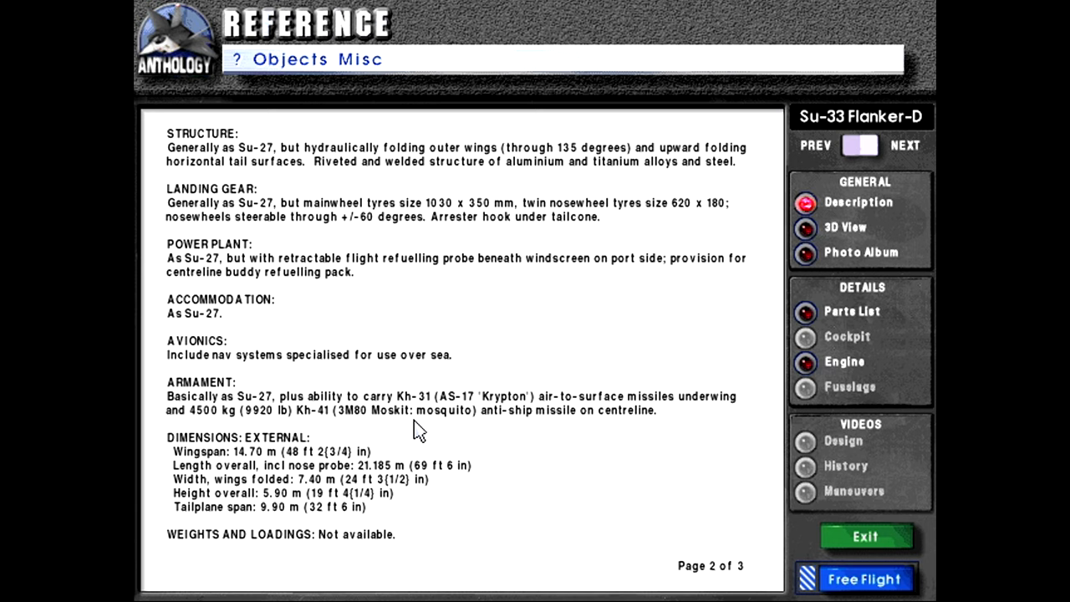
{"action": "mouse_move", "coordinate": [291, 469]}
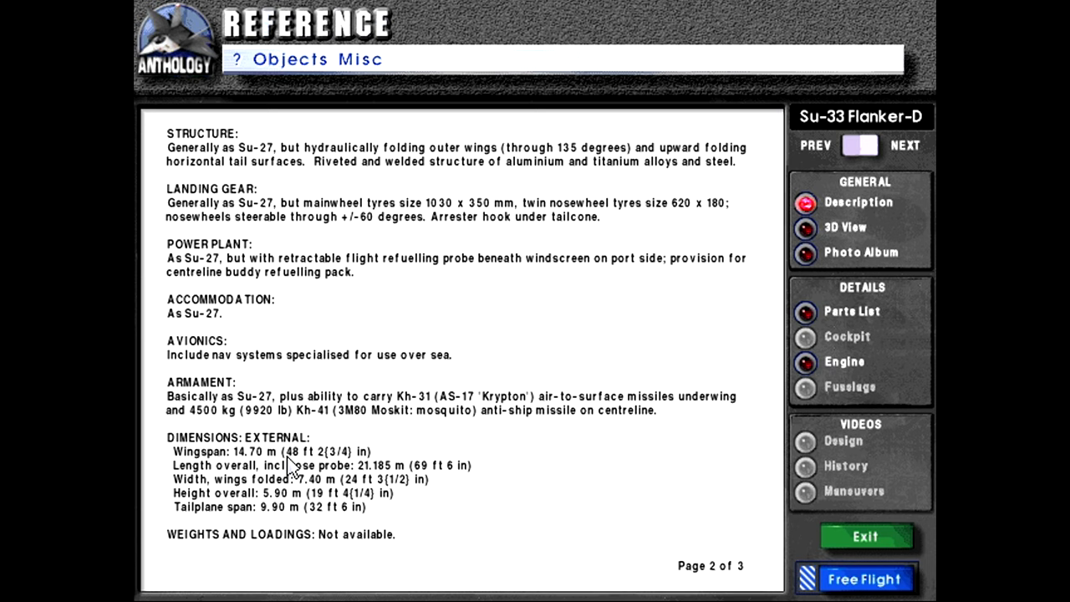
{"action": "mouse_move", "coordinate": [266, 507]}
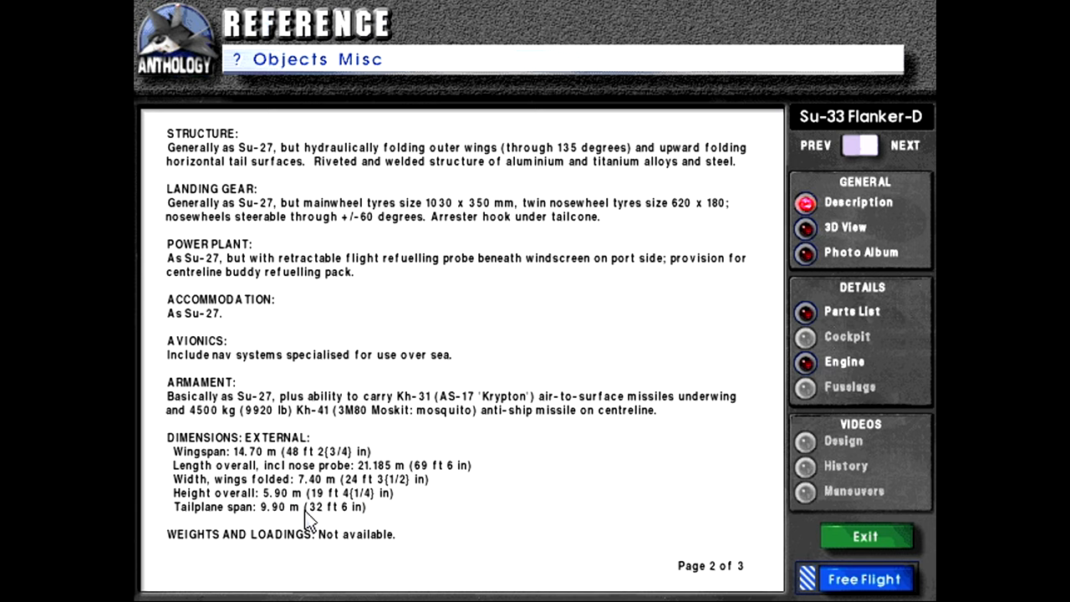
{"action": "mouse_move", "coordinate": [167, 541]}
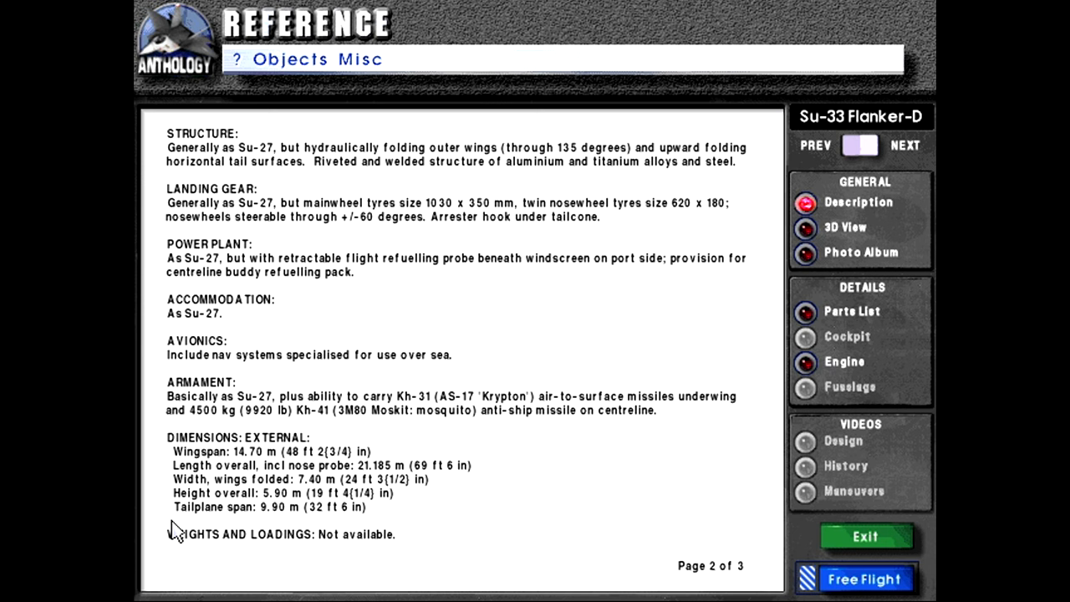
- Go to page 3 of 3 with performance figures, range and take-off run
{"action": "left_click", "coordinate": [910, 147]}
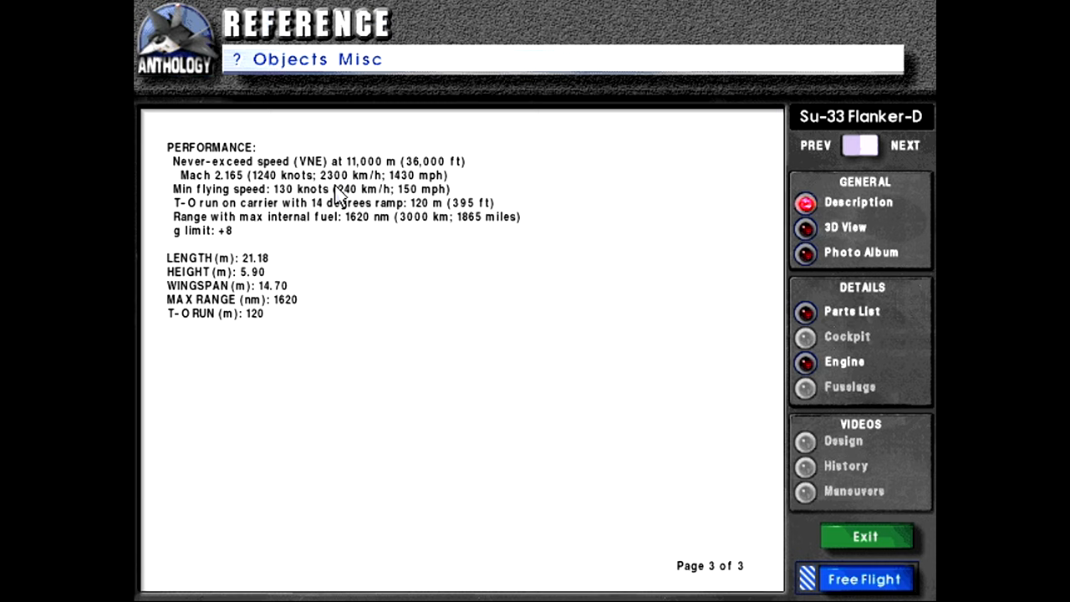
{"action": "mouse_move", "coordinate": [215, 194]}
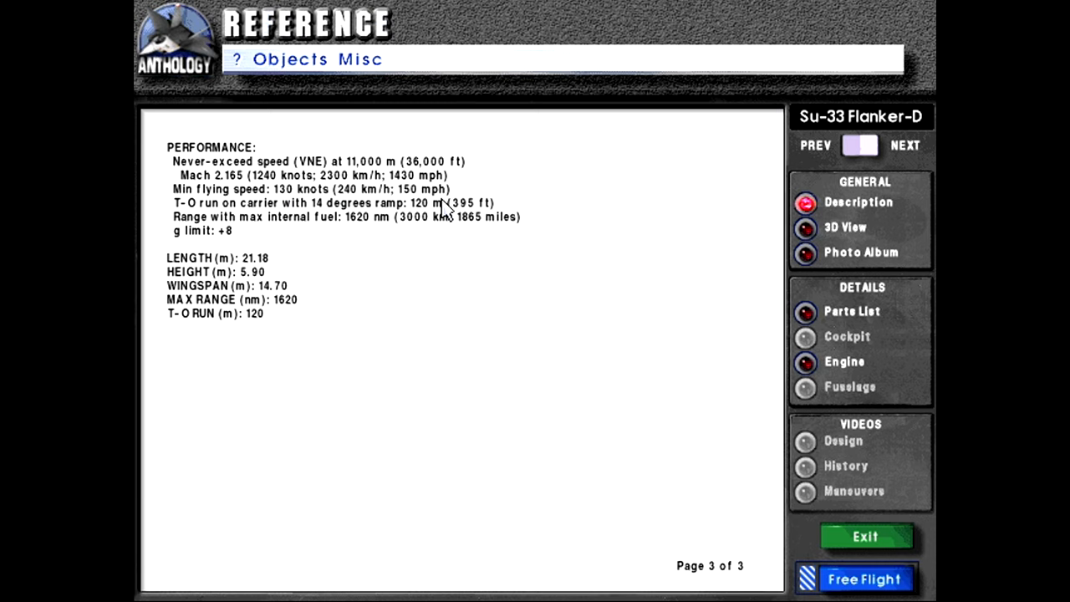
{"action": "mouse_move", "coordinate": [451, 234]}
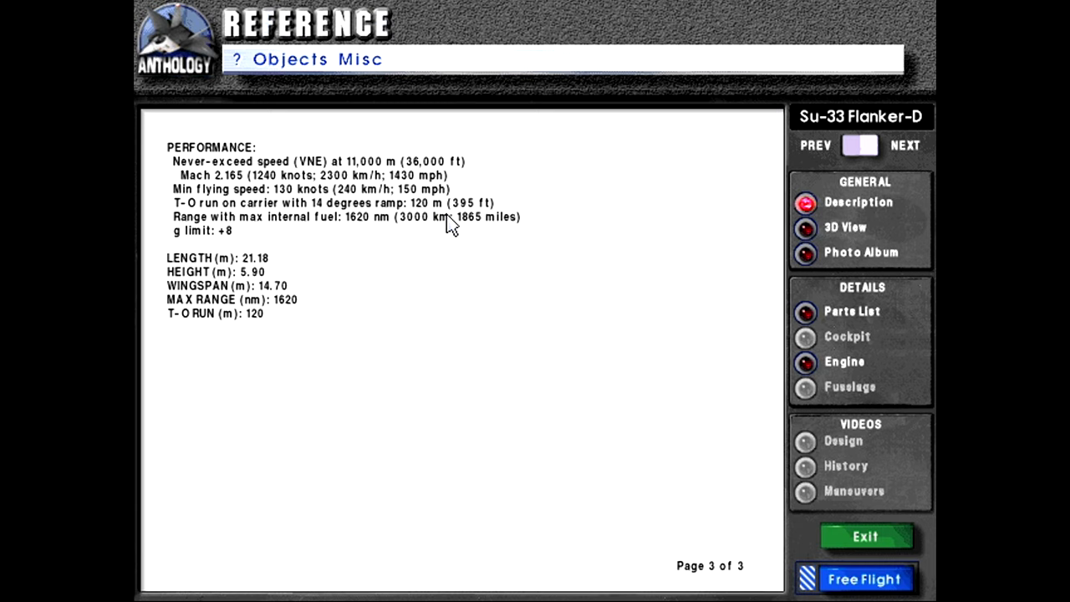
{"action": "mouse_move", "coordinate": [356, 241]}
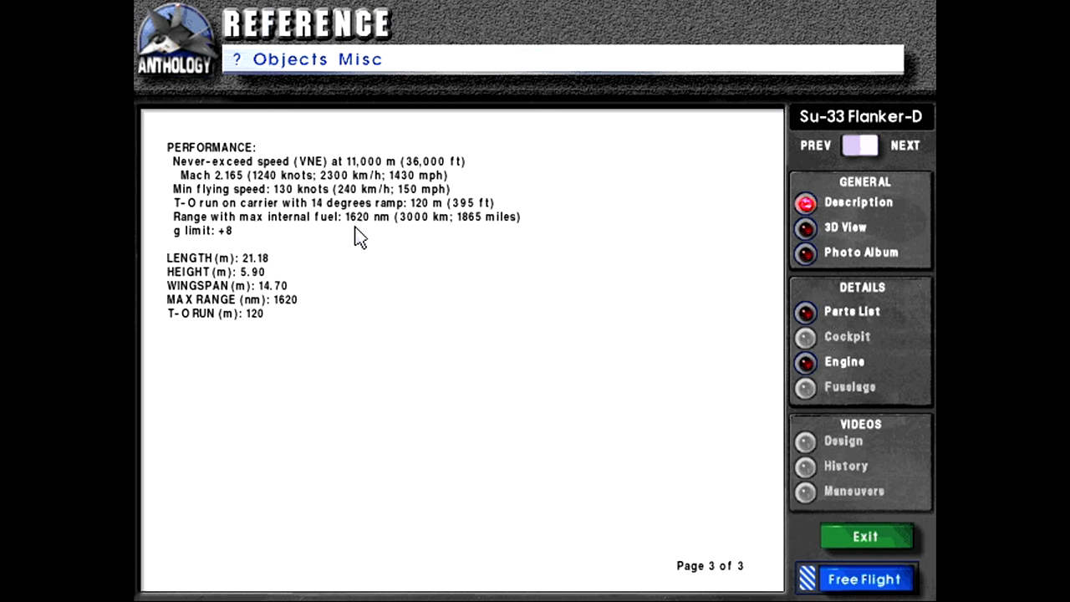
{"action": "mouse_move", "coordinate": [203, 255]}
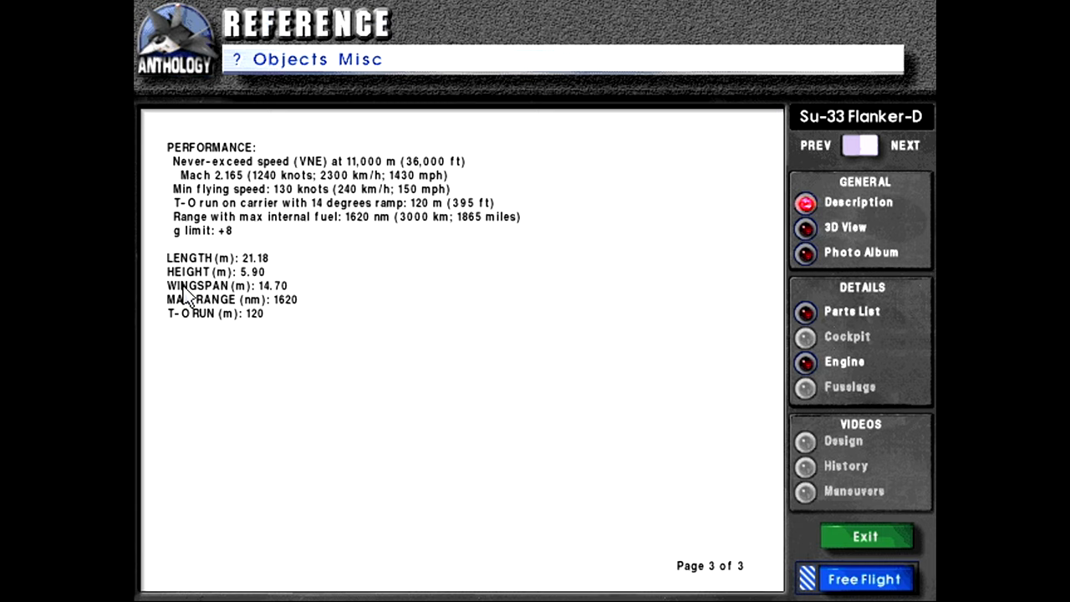
{"action": "mouse_move", "coordinate": [239, 339]}
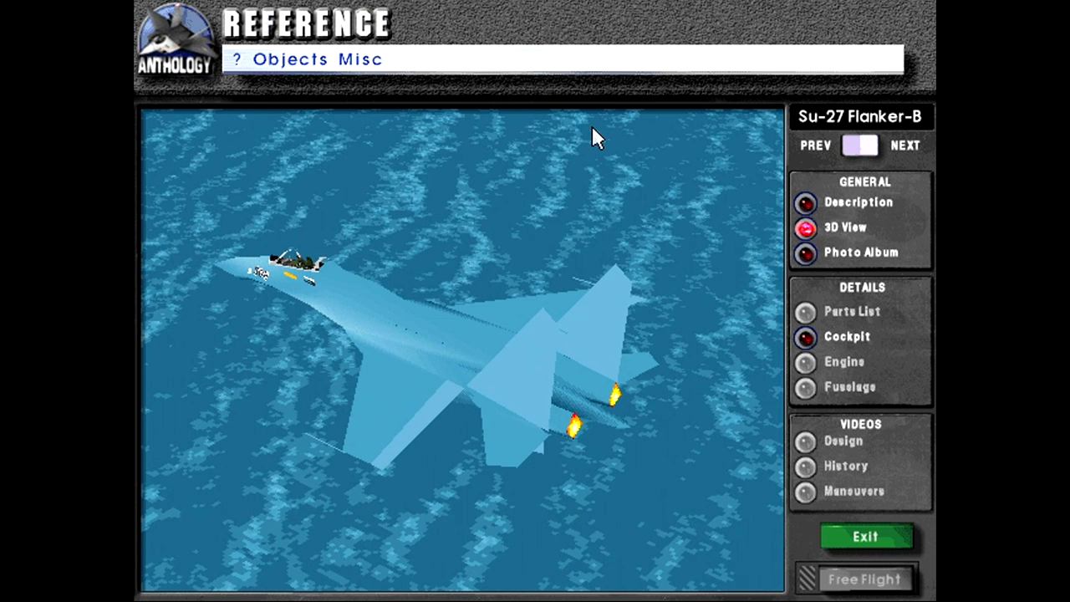
- Switch the 3D view to the Su-33 Flanker-D model flying over the ocean
{"action": "left_click", "coordinate": [903, 145]}
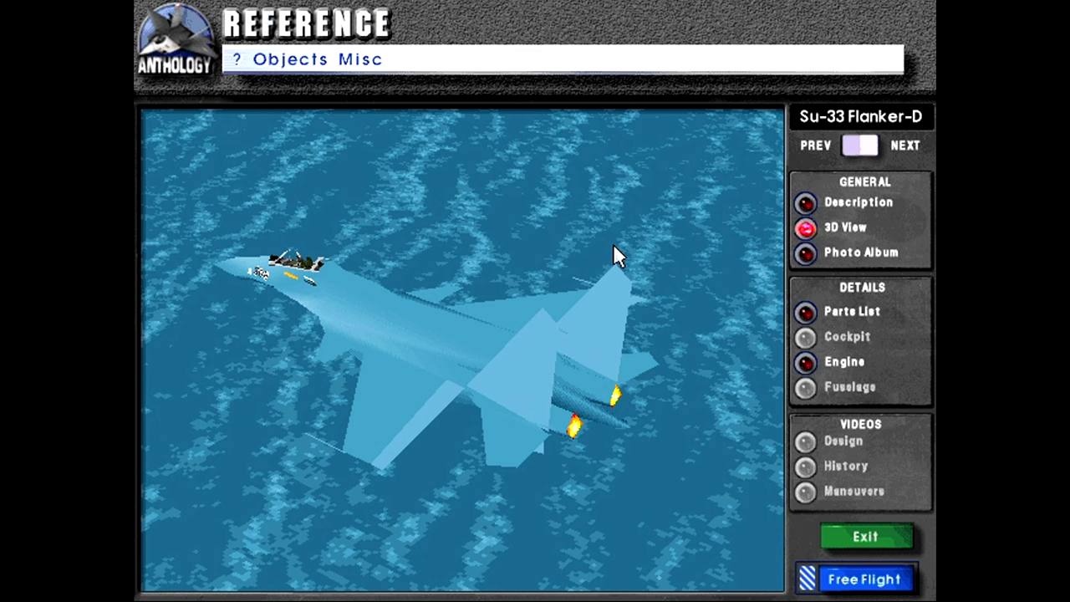
- Rotate the aircraft model to another side, then return to the Su-33 Flanker-D
{"action": "left_click_drag", "start_coordinate": [618, 255], "coordinate": [351, 397]}
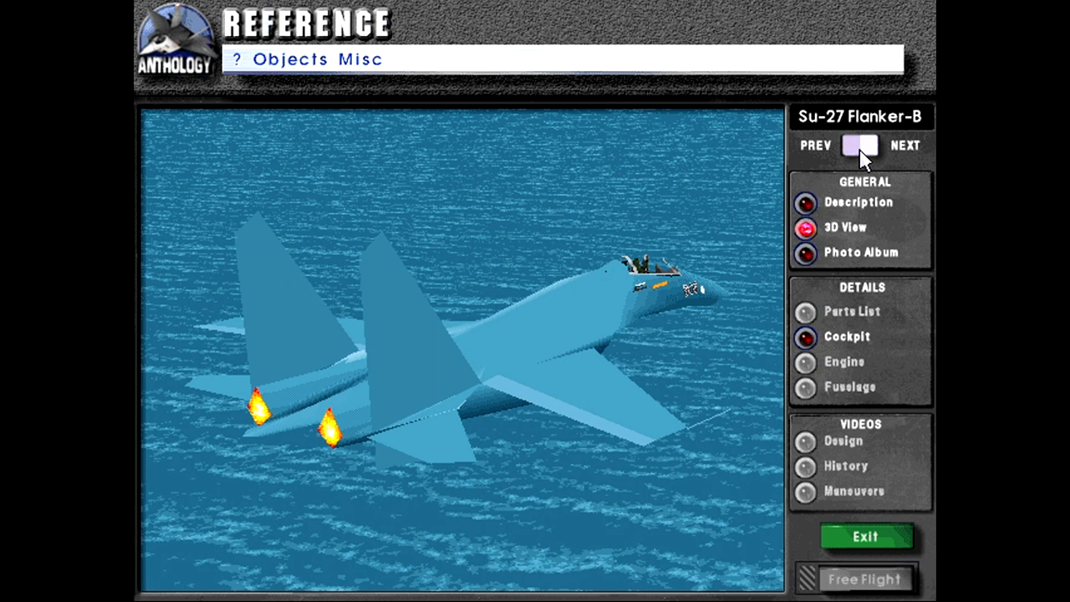
{"action": "left_click", "coordinate": [905, 146]}
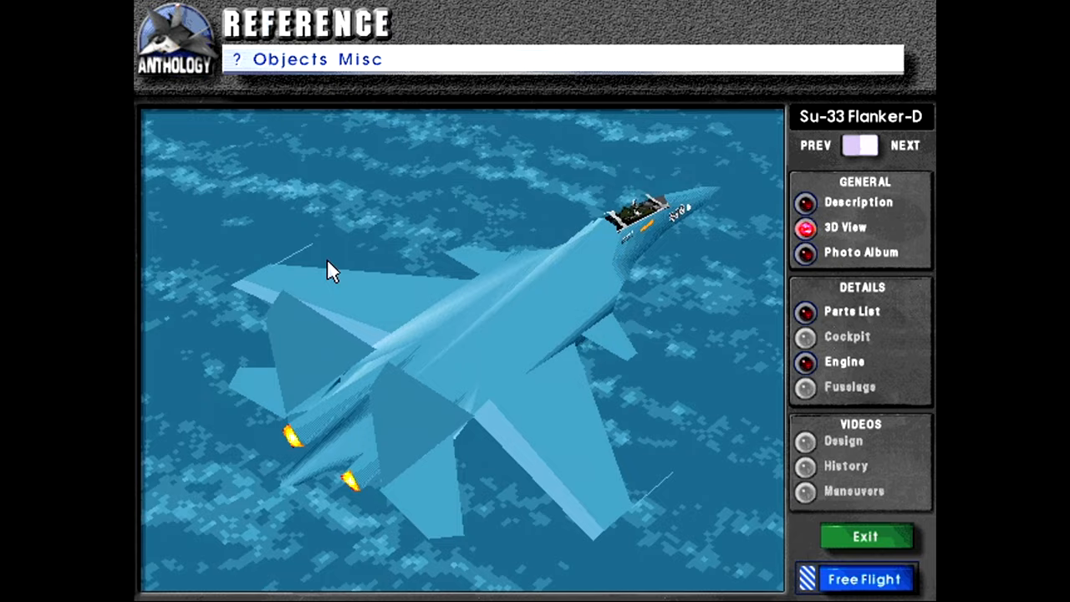
- Rotate the Su-33 Flanker-D model to view it from above and behind
{"action": "left_click_drag", "start_coordinate": [326, 267], "coordinate": [385, 464]}
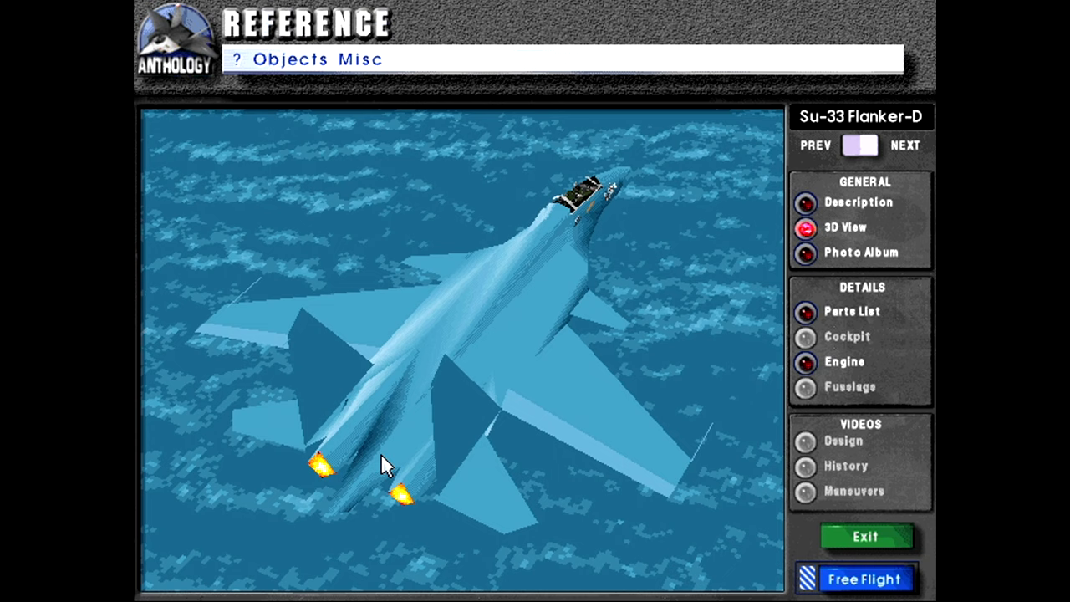